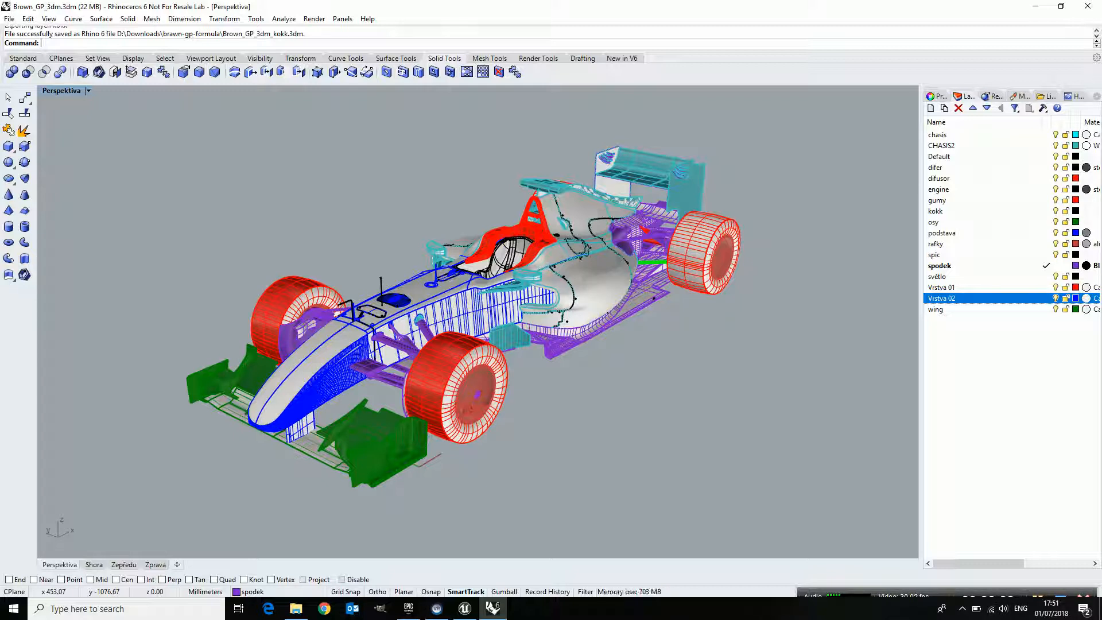
pyautogui.moveTo(673, 471)
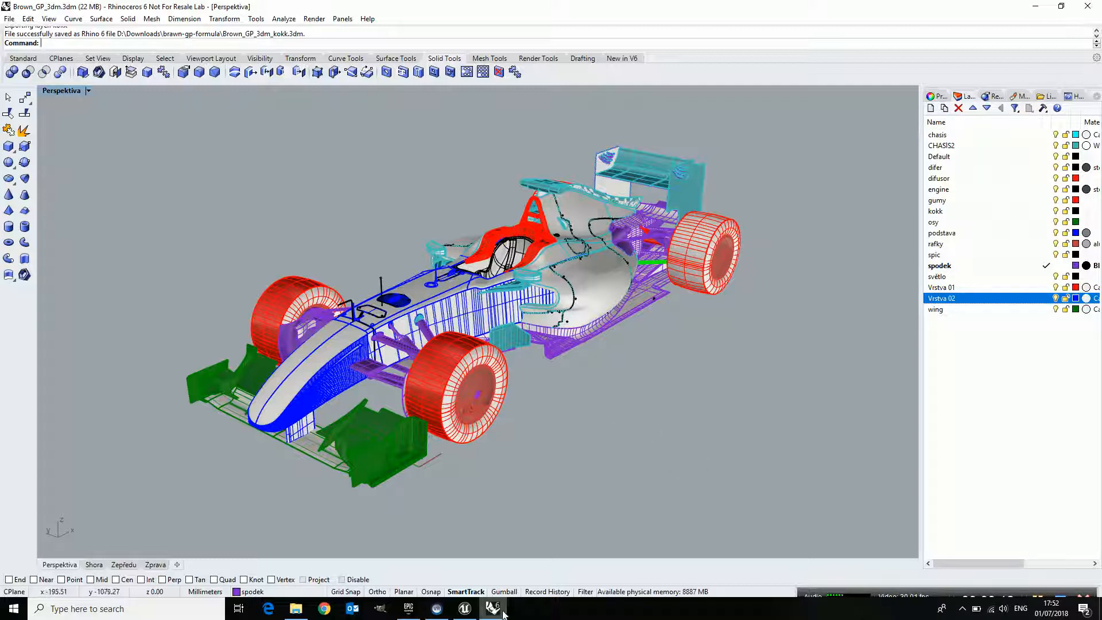
# - Switch to Unreal Engine and show the Datasmith importer list under Import CAD
pyautogui.click(464, 609)
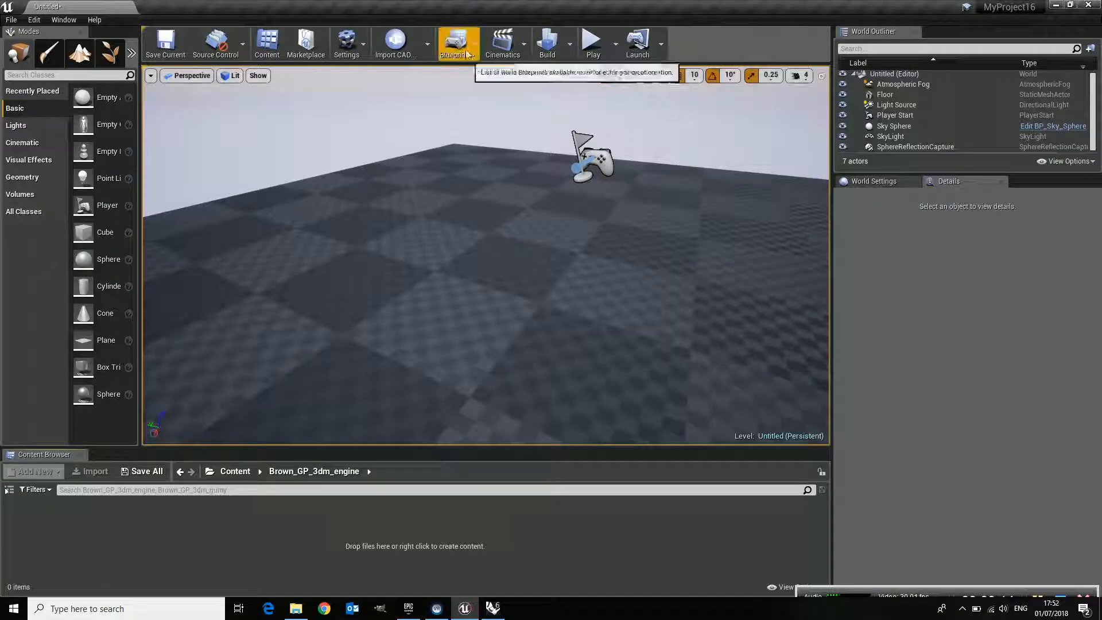
pyautogui.click(427, 44)
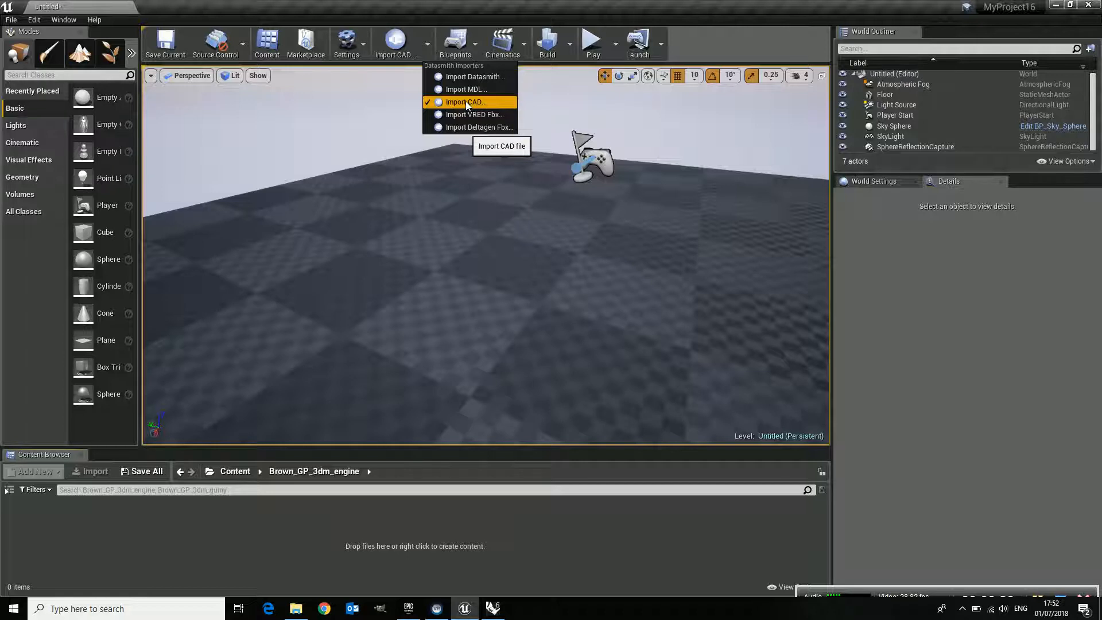
pyautogui.click(494, 609)
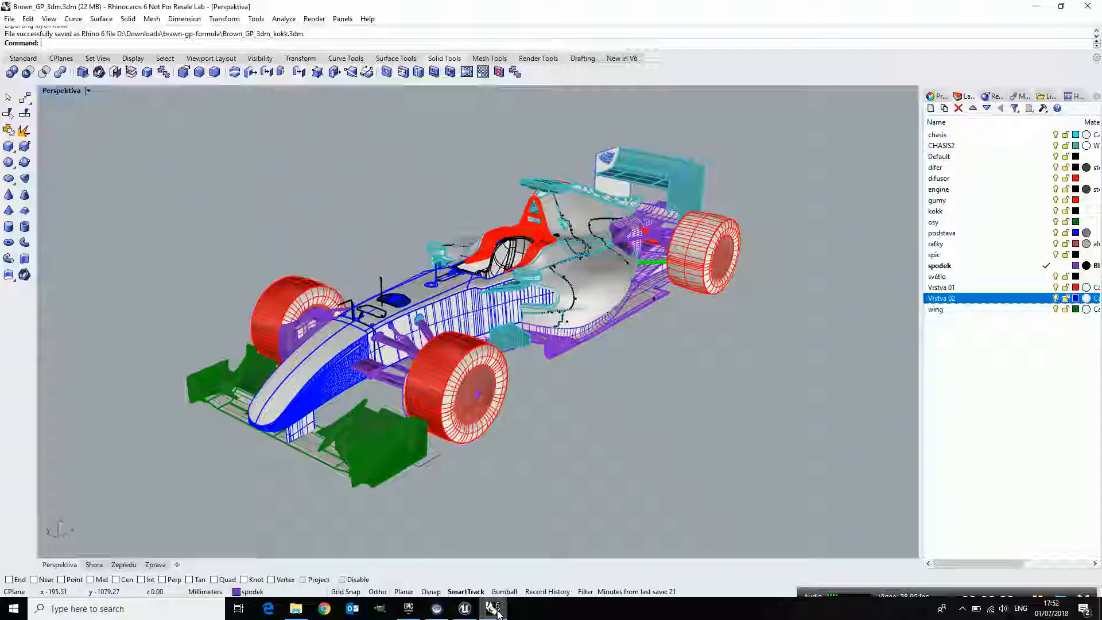
pyautogui.rightClick(941, 299)
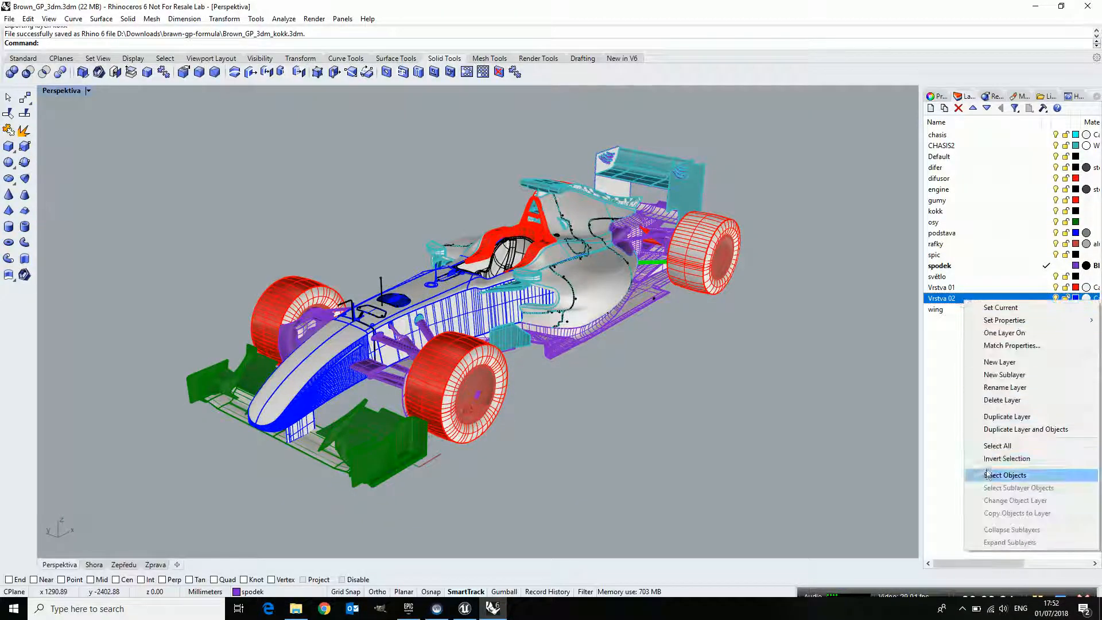
pyautogui.click(1006, 474)
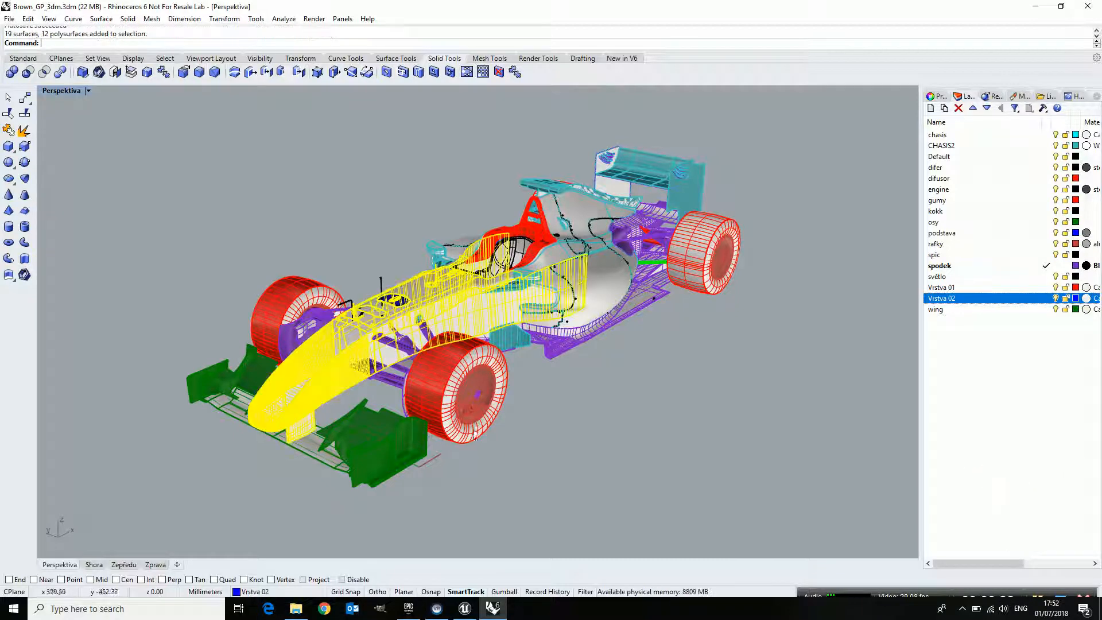
pyautogui.click(9, 18)
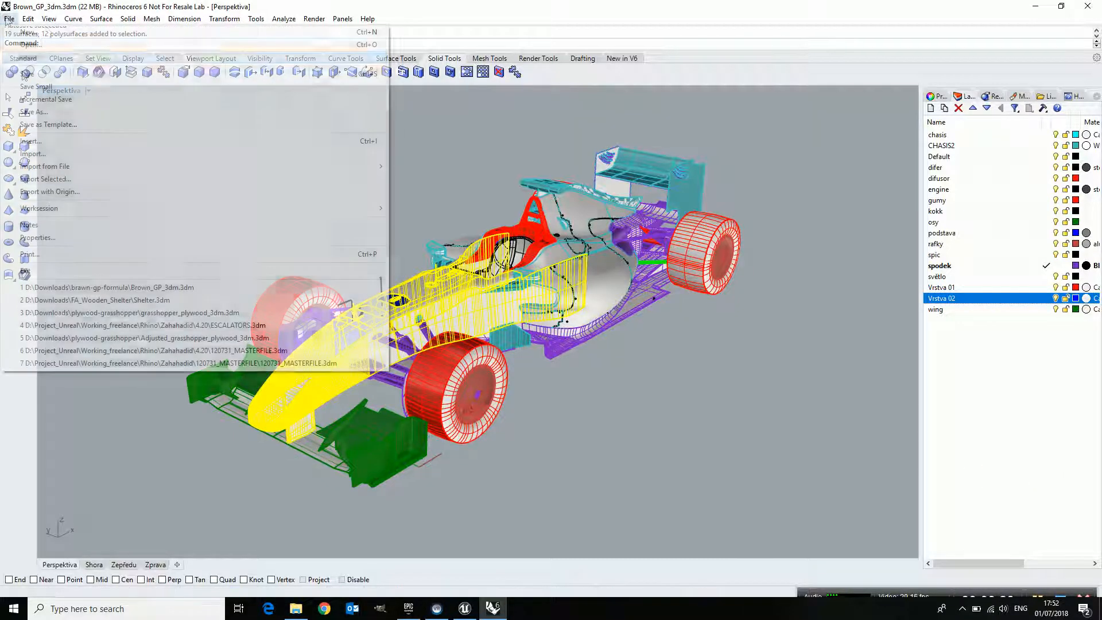
pyautogui.moveTo(45, 179)
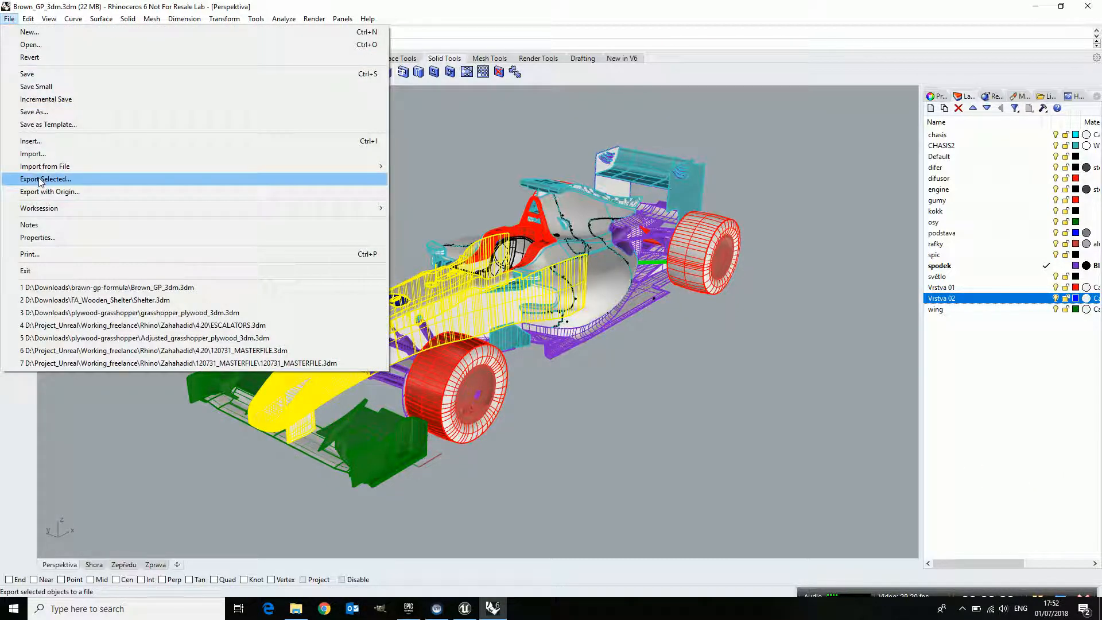
pyautogui.moveTo(603, 469)
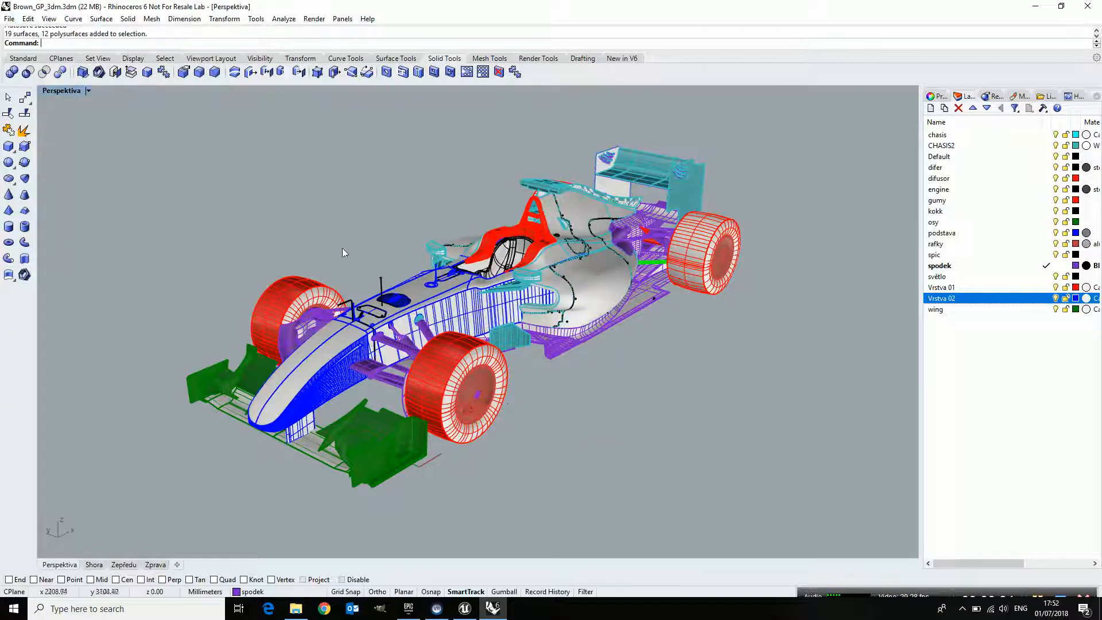
# - Run the ExportLayerObjectsWithOrigin script to export each layer as its own Brown_GP_3dm file
pyautogui.click(256, 18)
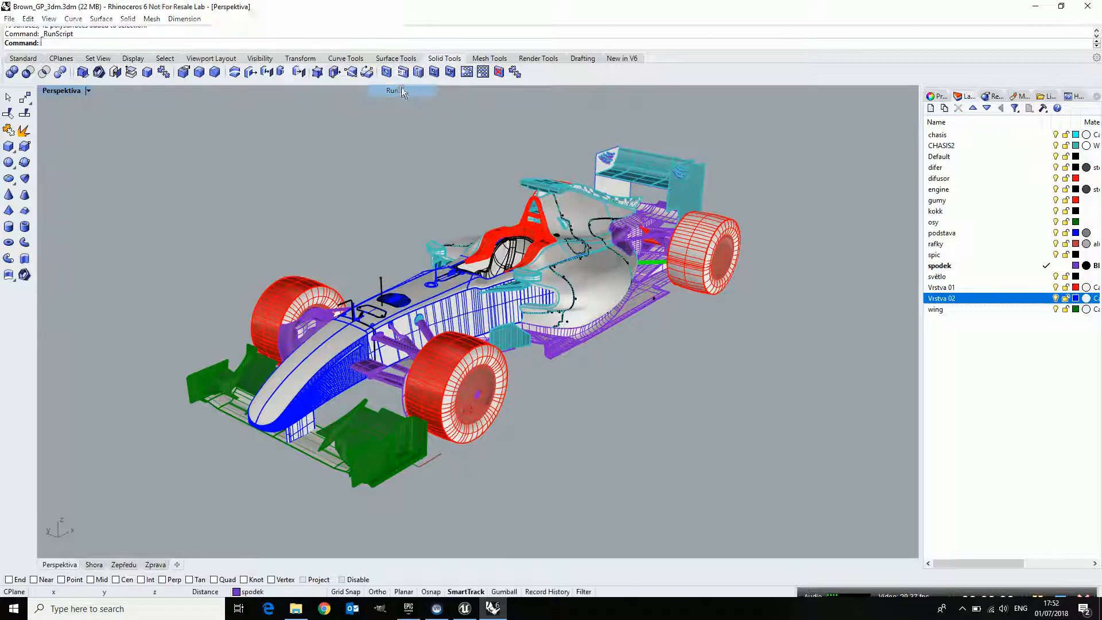
pyautogui.click(394, 89)
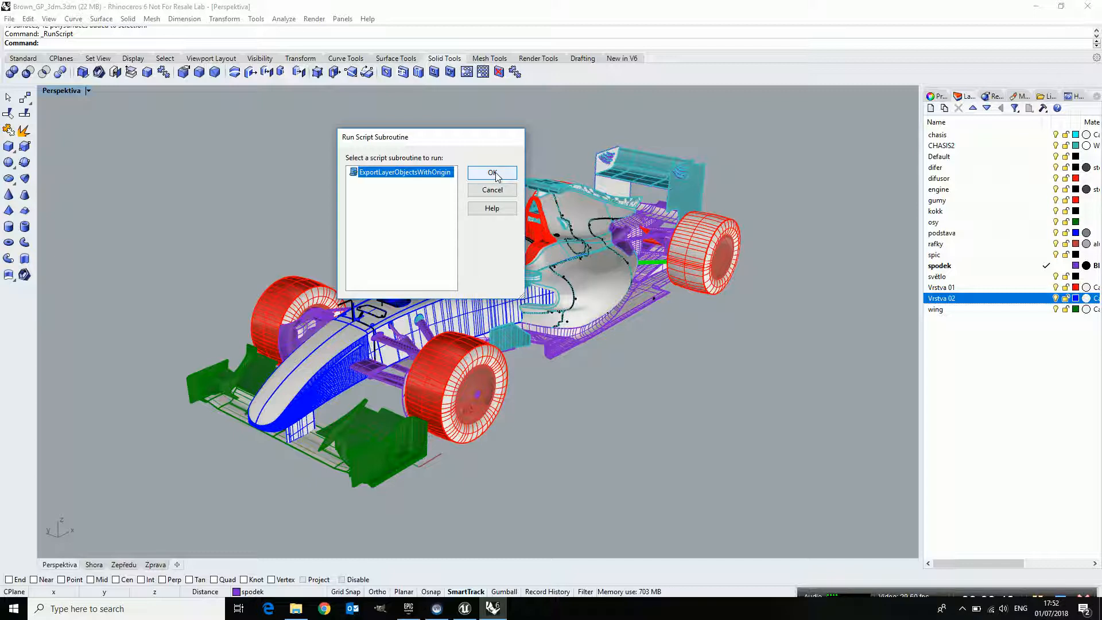
pyautogui.click(492, 173)
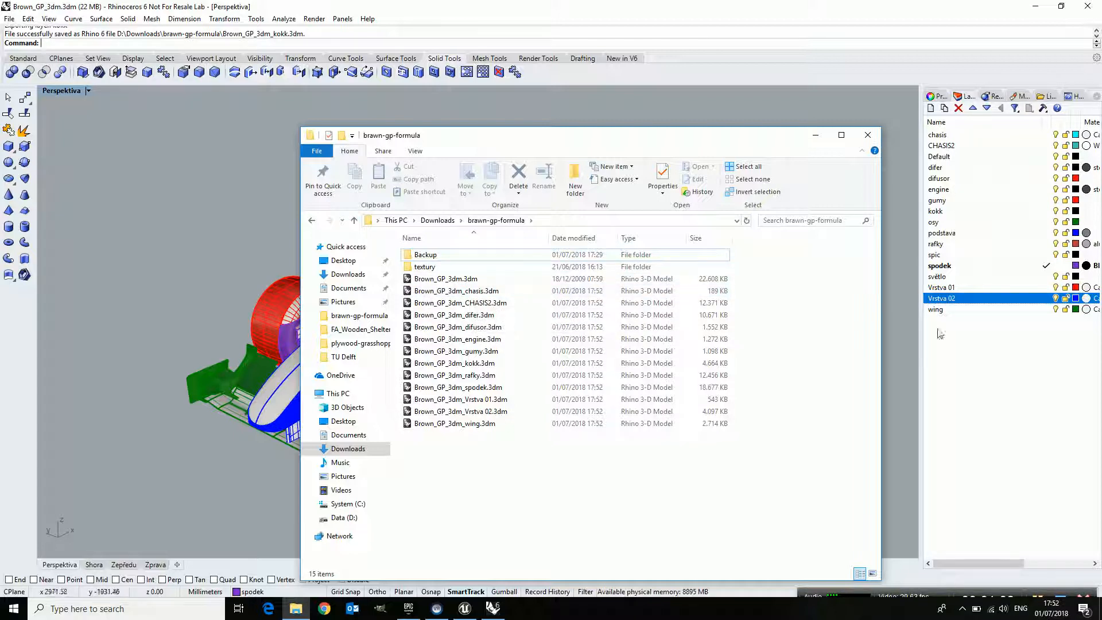
pyautogui.moveTo(493, 609)
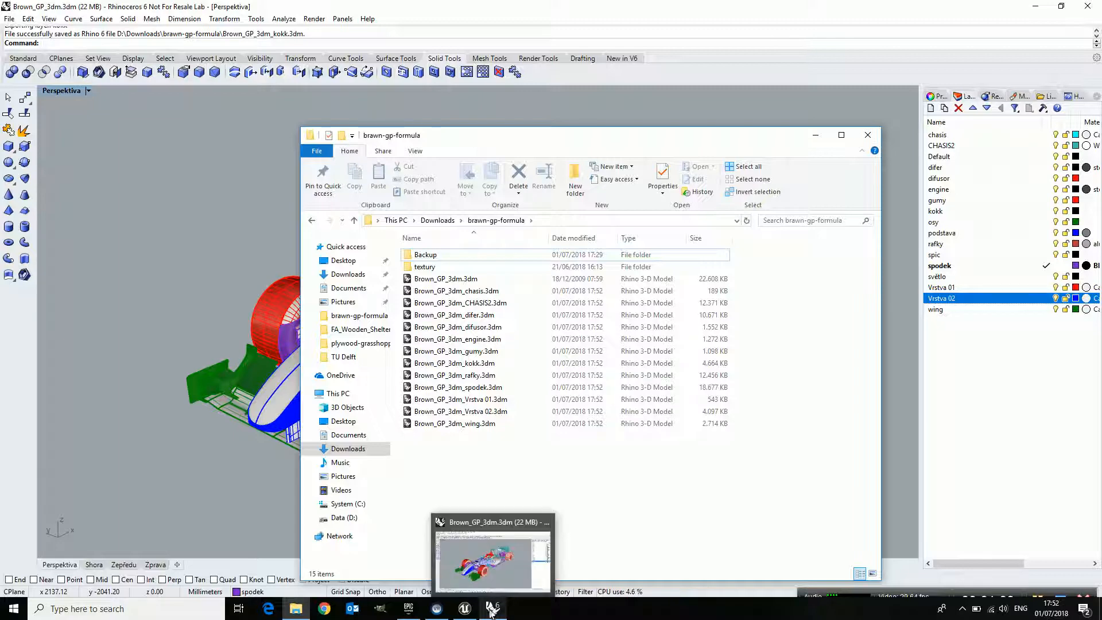
# - Import Brown_GP_3dm_Vrstva 02.3dm into the Unreal level through Datasmith with default options
pyautogui.click(463, 609)
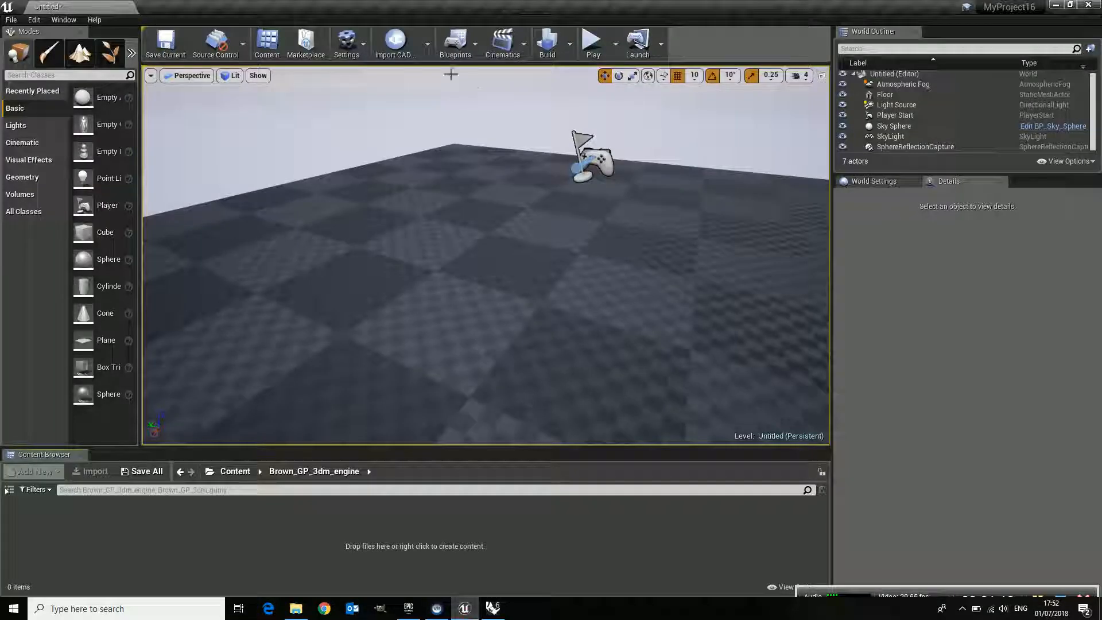
pyautogui.click(395, 39)
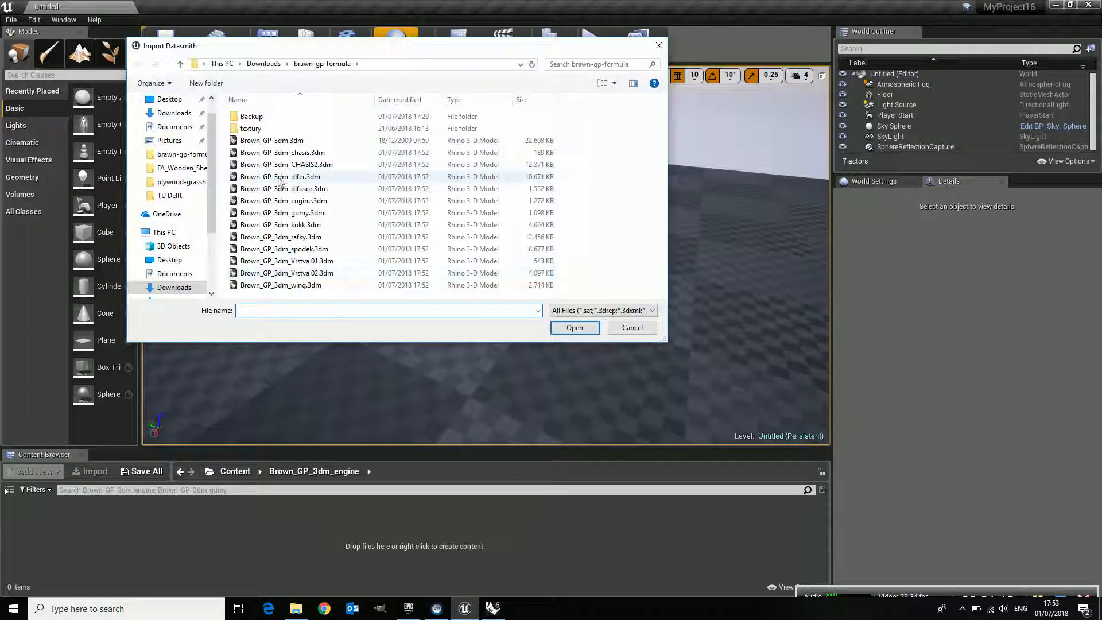
pyautogui.click(286, 273)
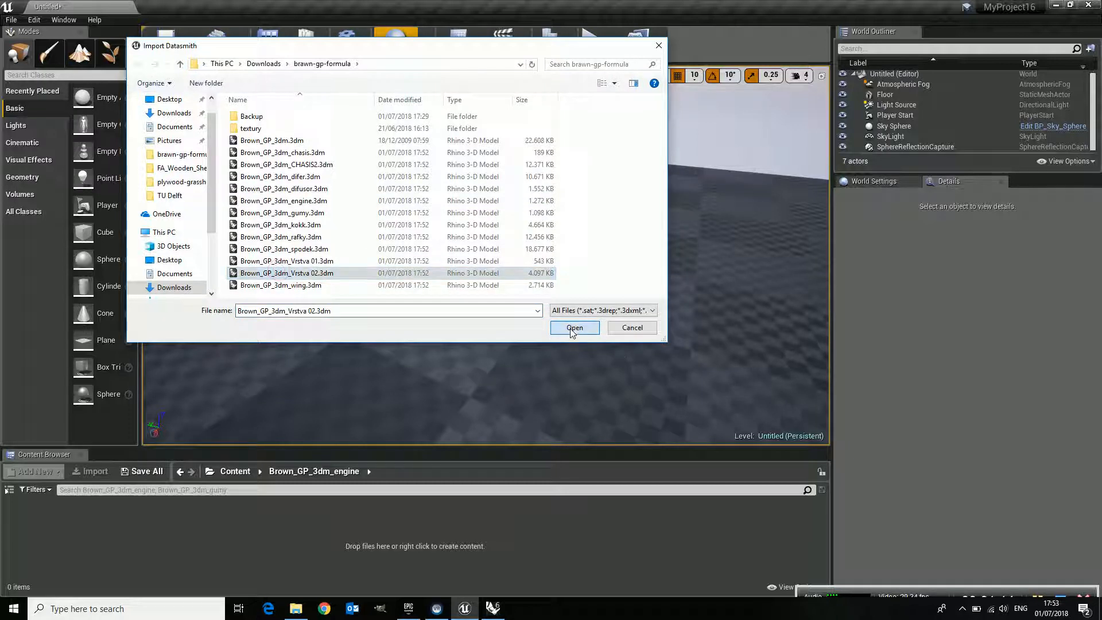
pyautogui.click(574, 327)
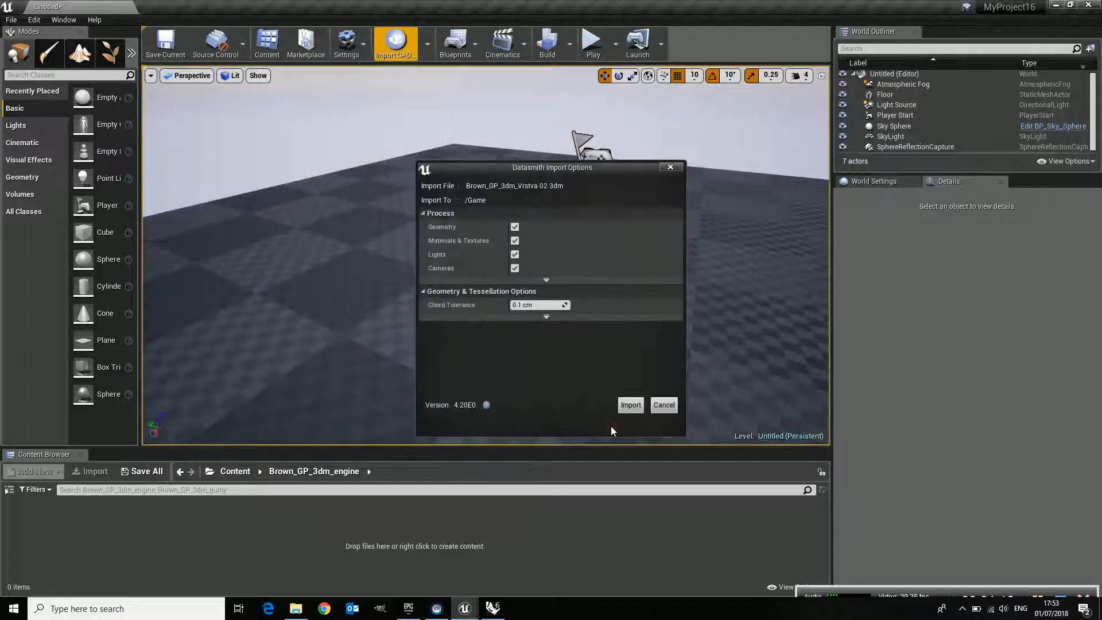
pyautogui.click(630, 405)
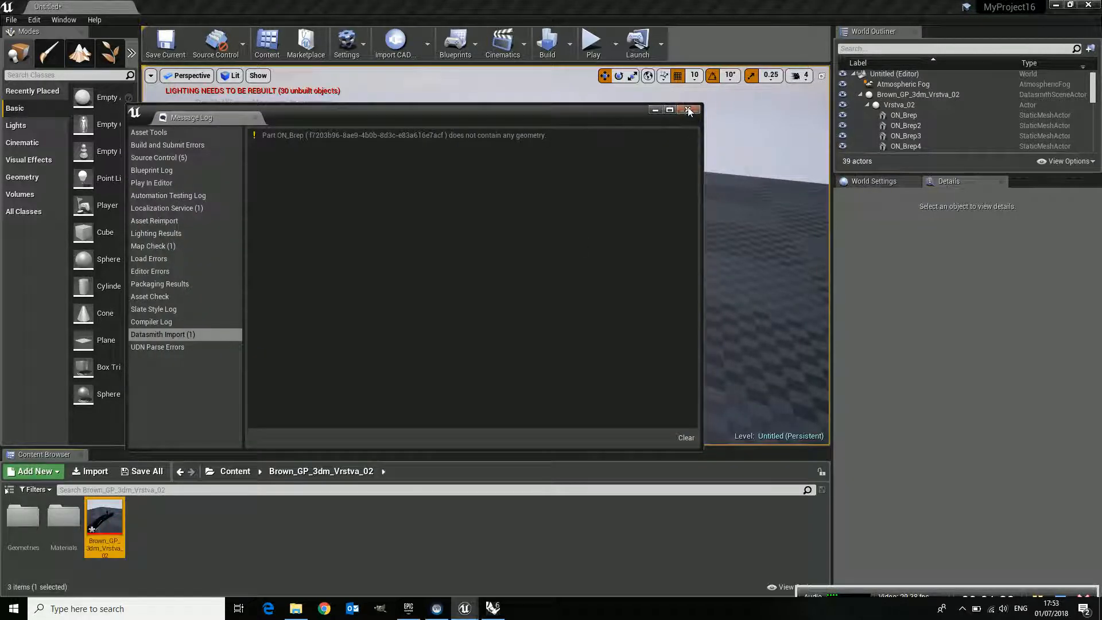
# - Dismiss the import message log to reveal the imported car body in the level
pyautogui.click(688, 110)
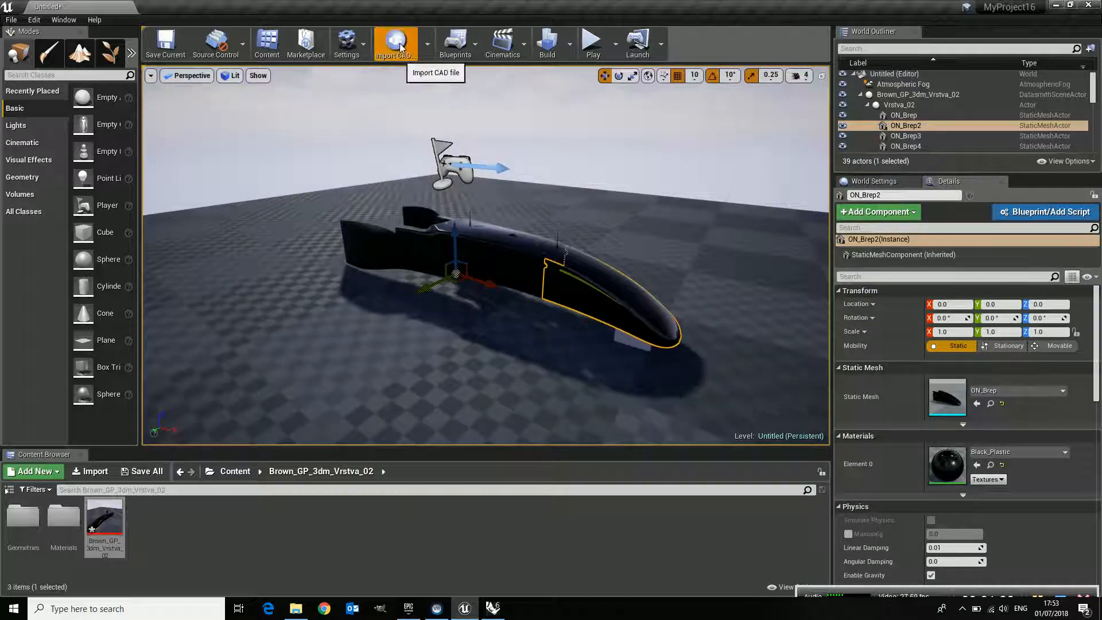
# - Import Brown_GP_3dm_gumy.3dm and Brown_GP_3dm_wing.3dm together into the Content folder with default options
pyautogui.click(395, 40)
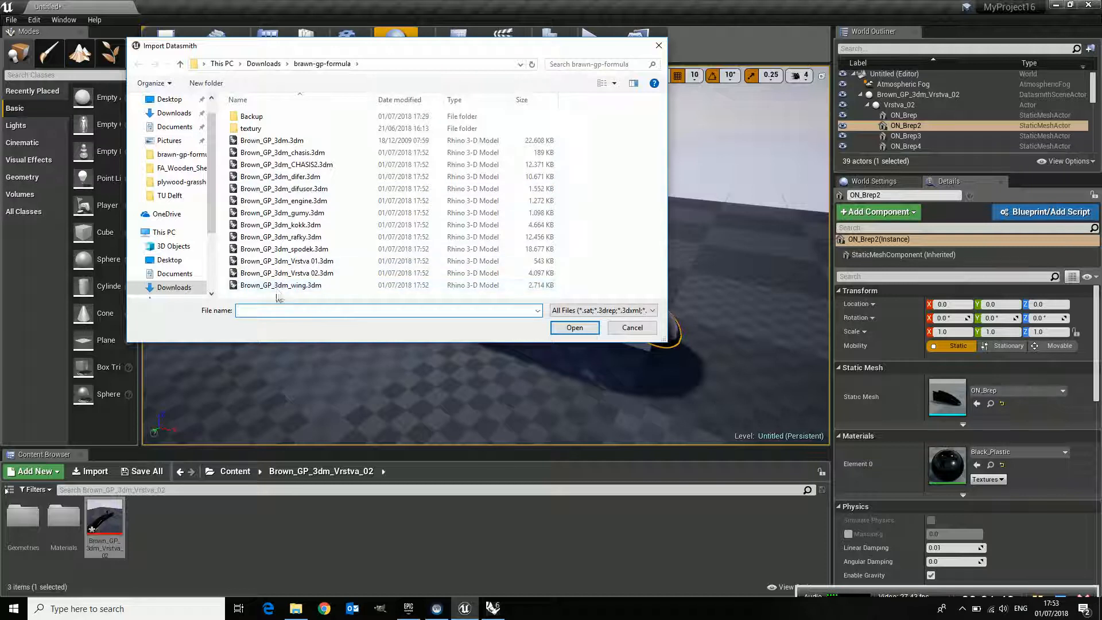
pyautogui.click(280, 284)
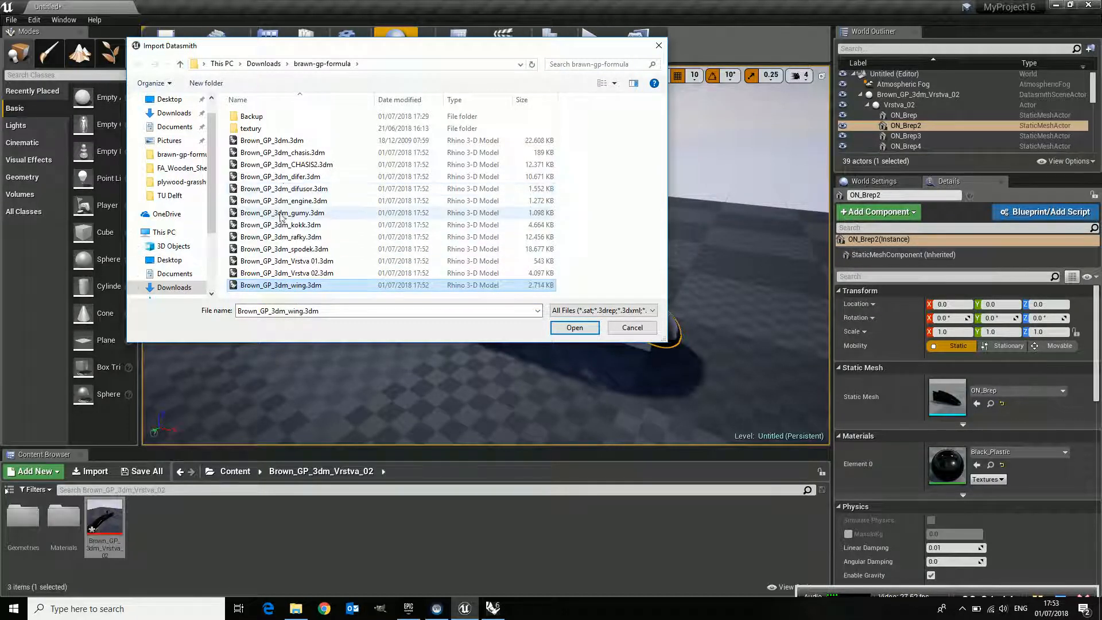
pyautogui.click(283, 212)
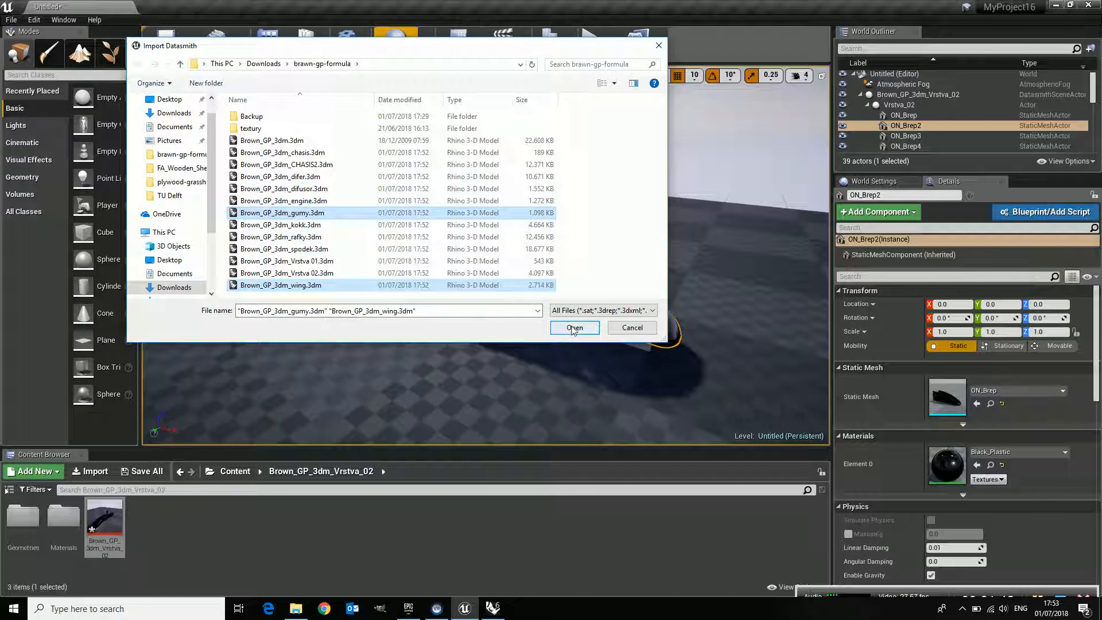
pyautogui.moveTo(608, 344)
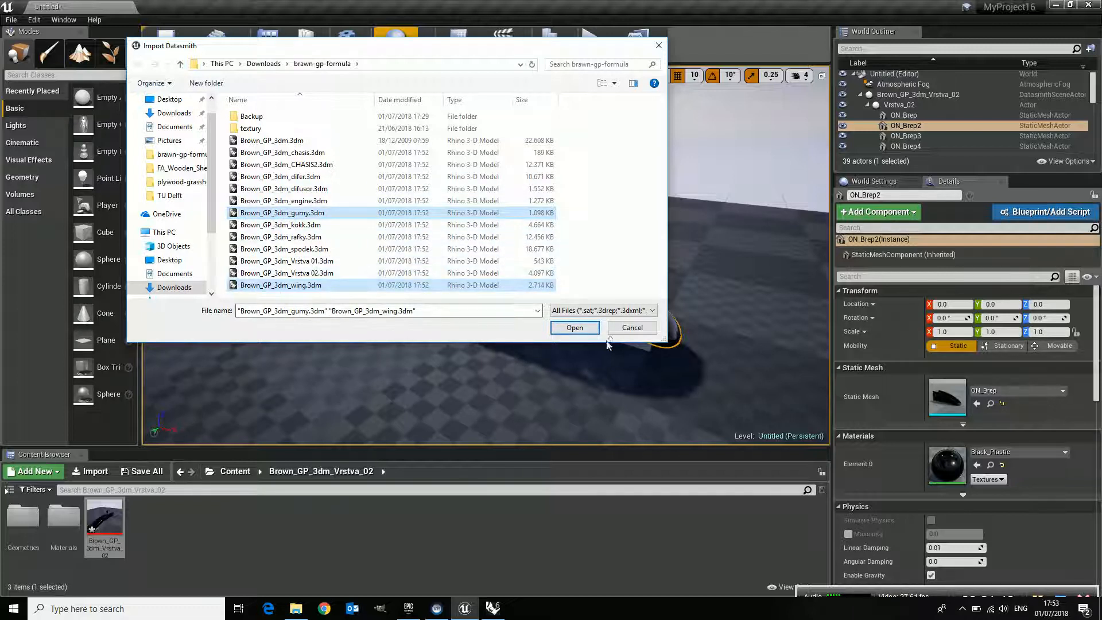
pyautogui.click(574, 327)
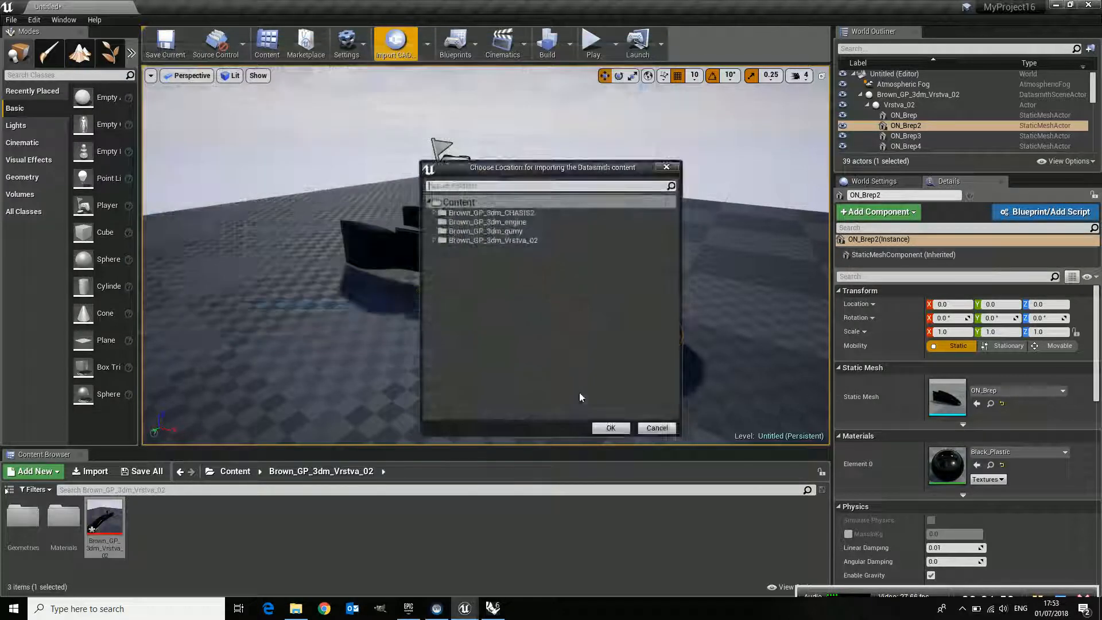
pyautogui.click(610, 428)
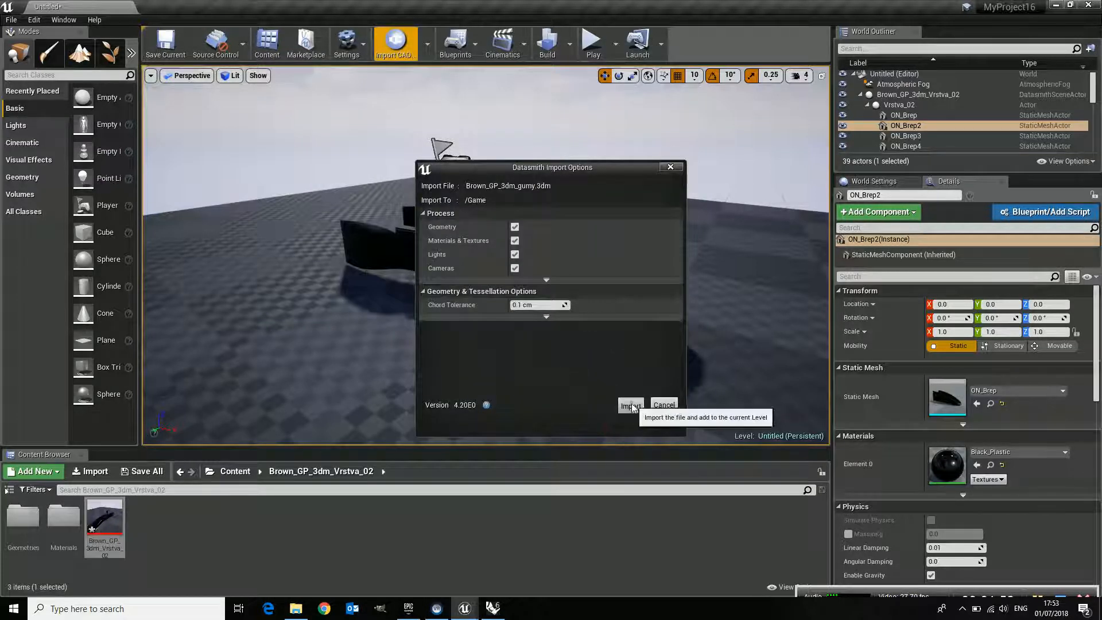
pyautogui.click(628, 405)
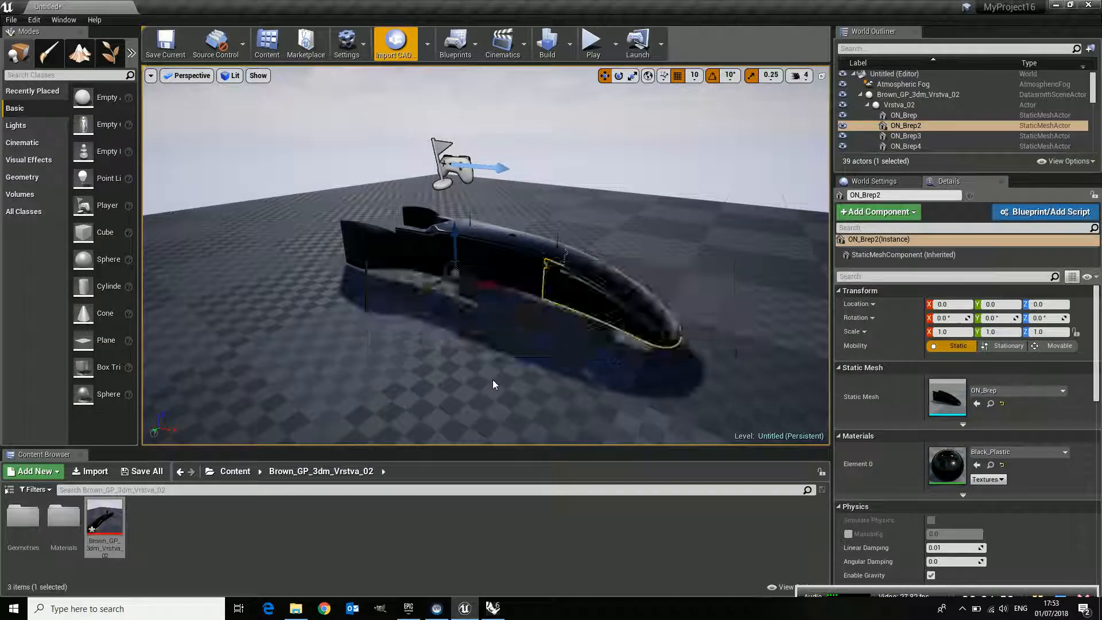
pyautogui.click(395, 42)
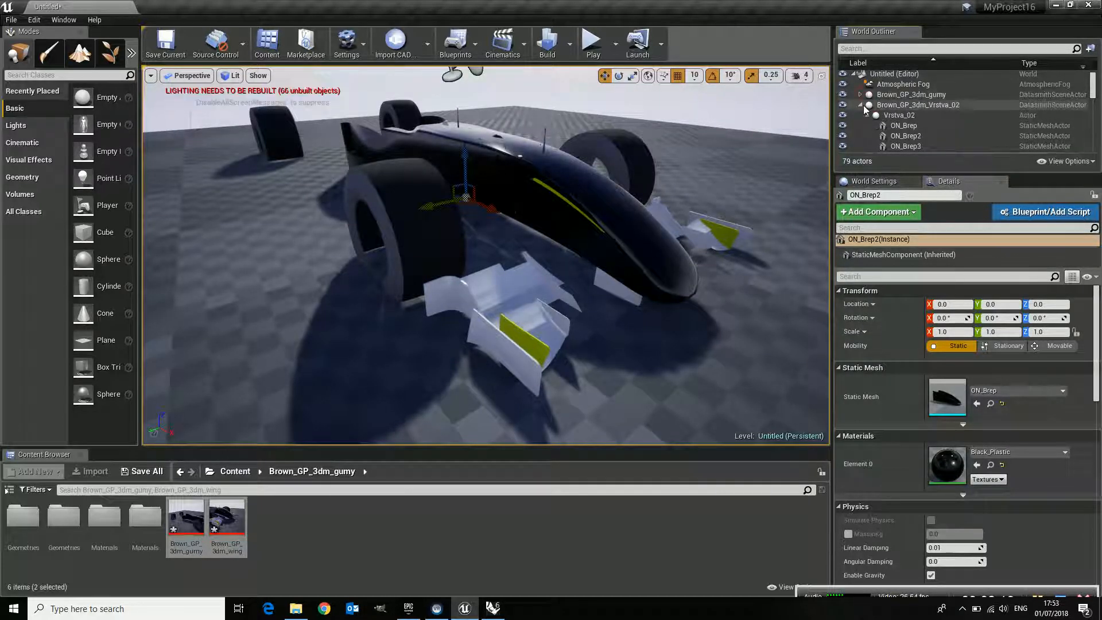
pyautogui.click(918, 105)
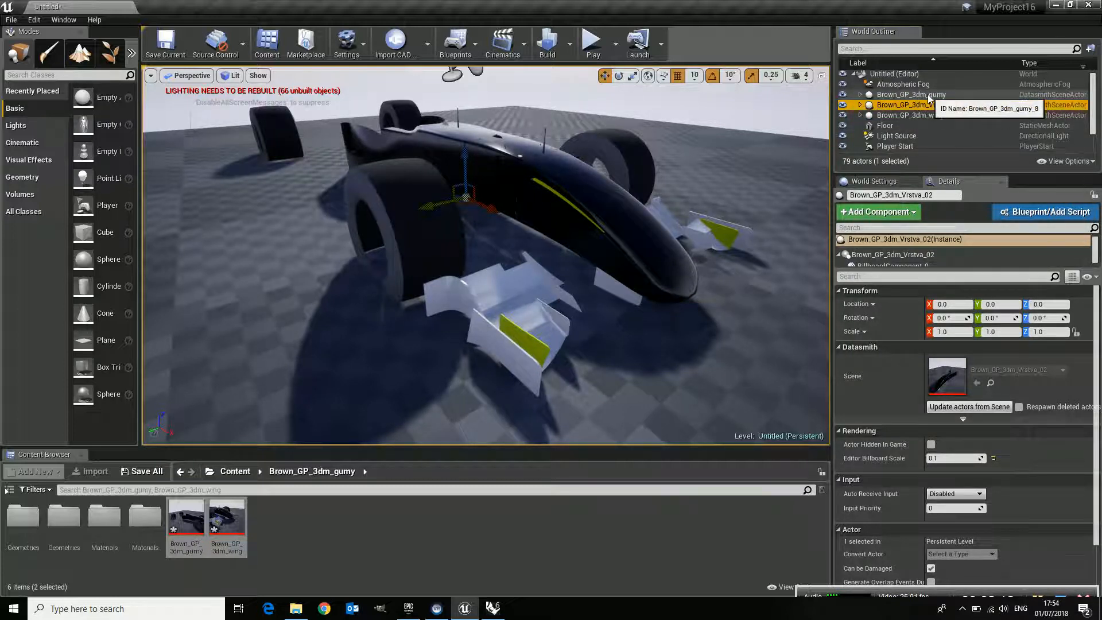
pyautogui.click(917, 104)
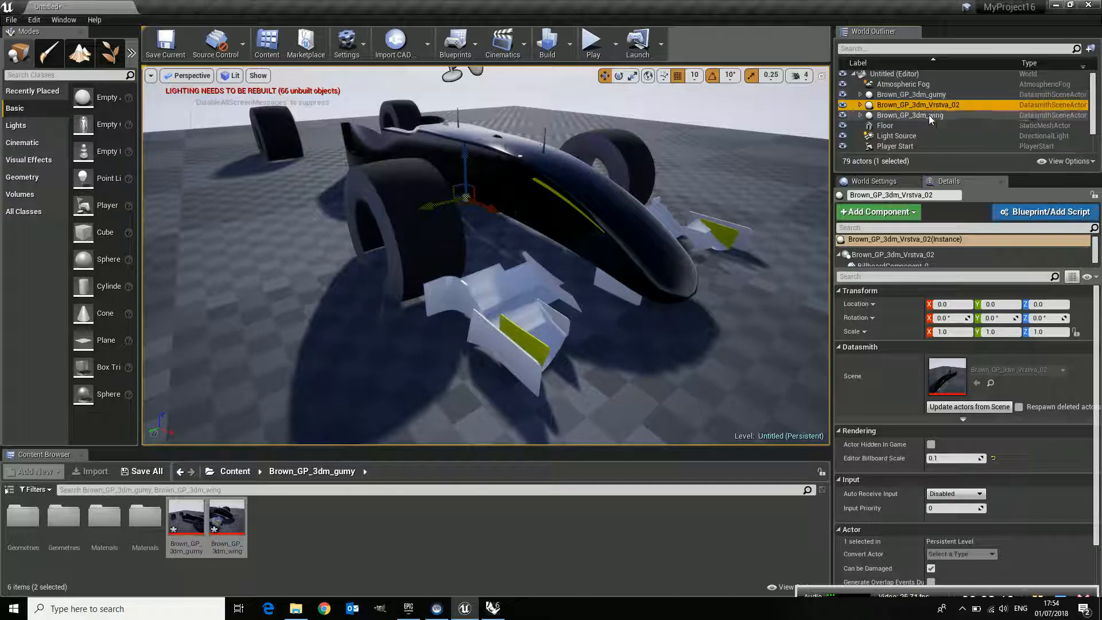
pyautogui.moveTo(911, 115)
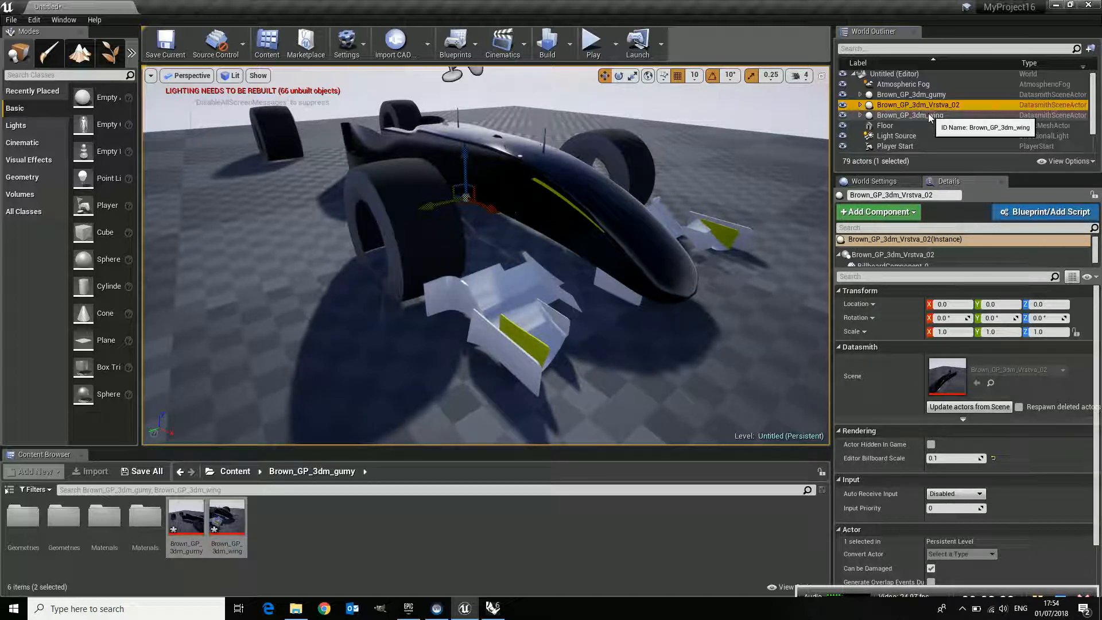
pyautogui.moveTo(603, 184)
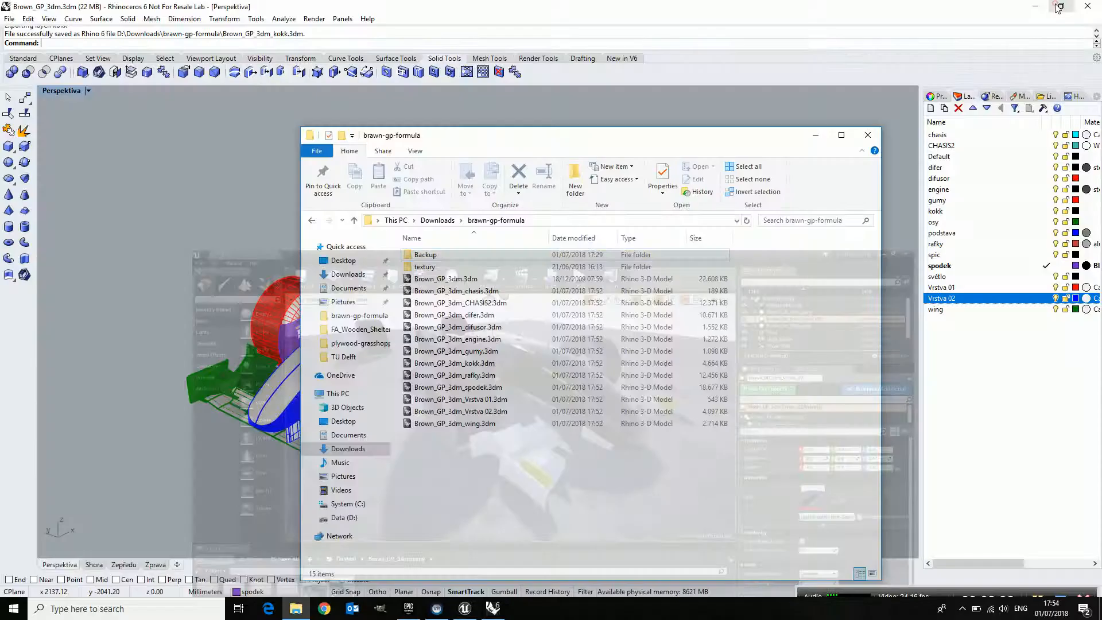
pyautogui.click(868, 134)
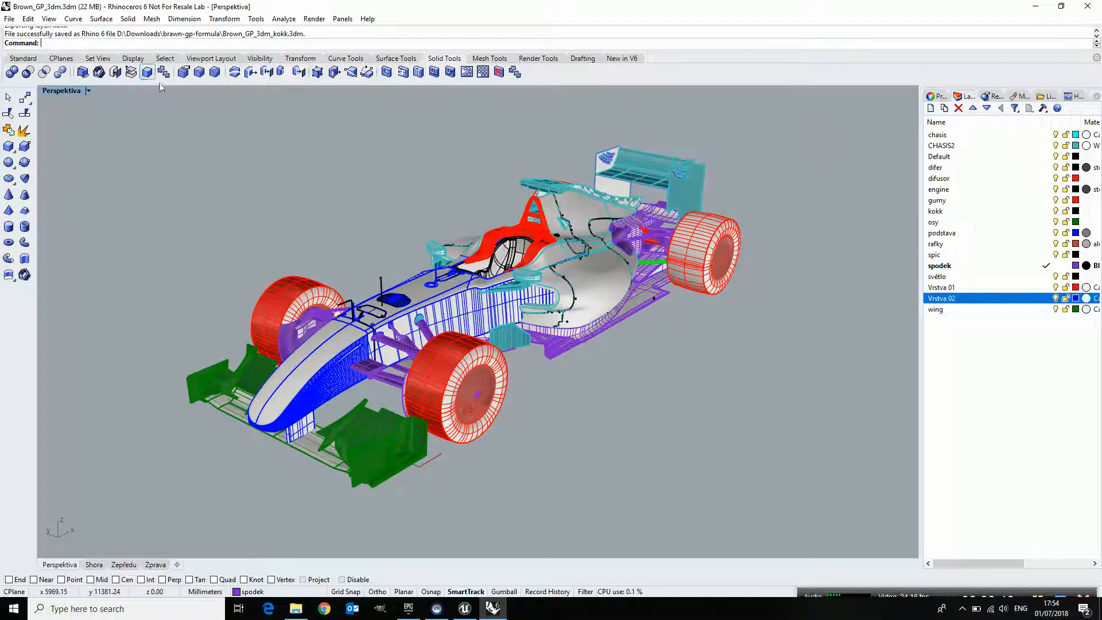
pyautogui.click(256, 18)
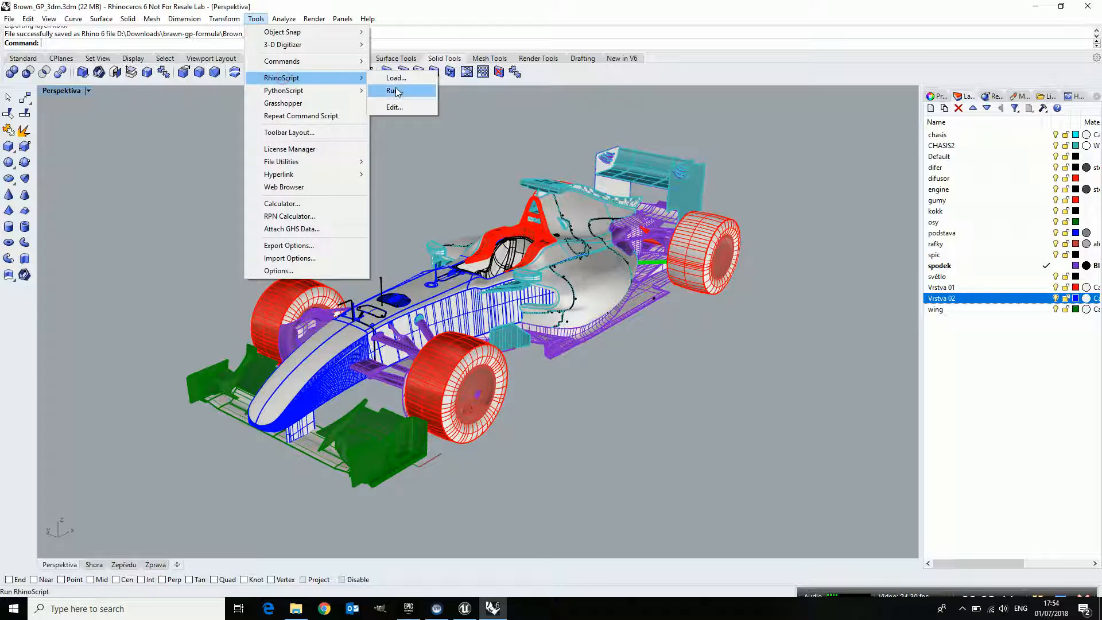
pyautogui.click(391, 91)
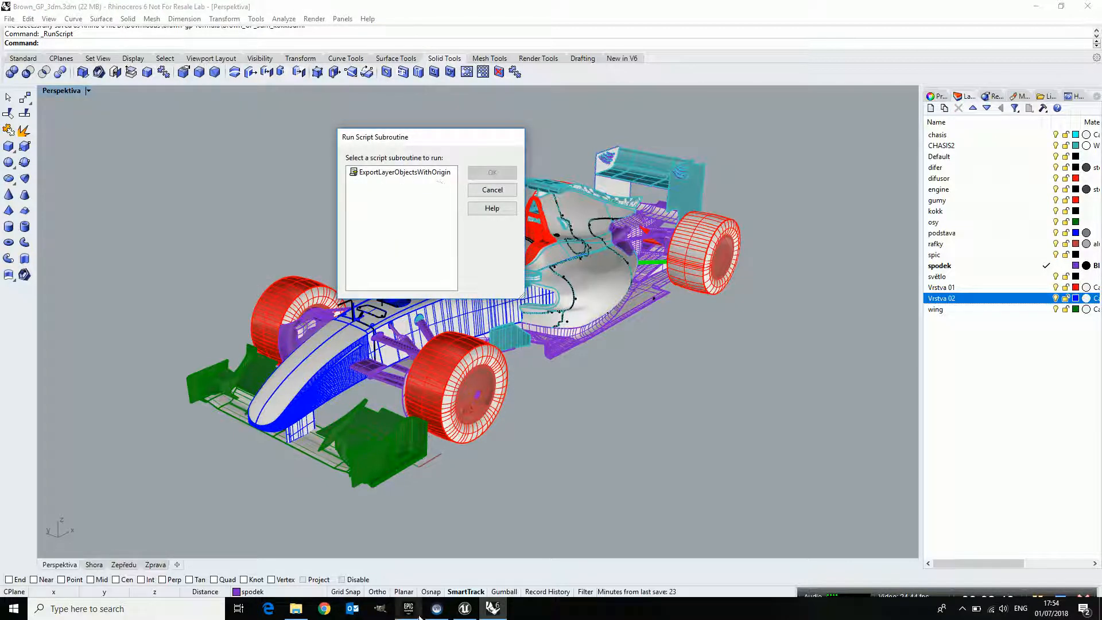
pyautogui.click(491, 190)
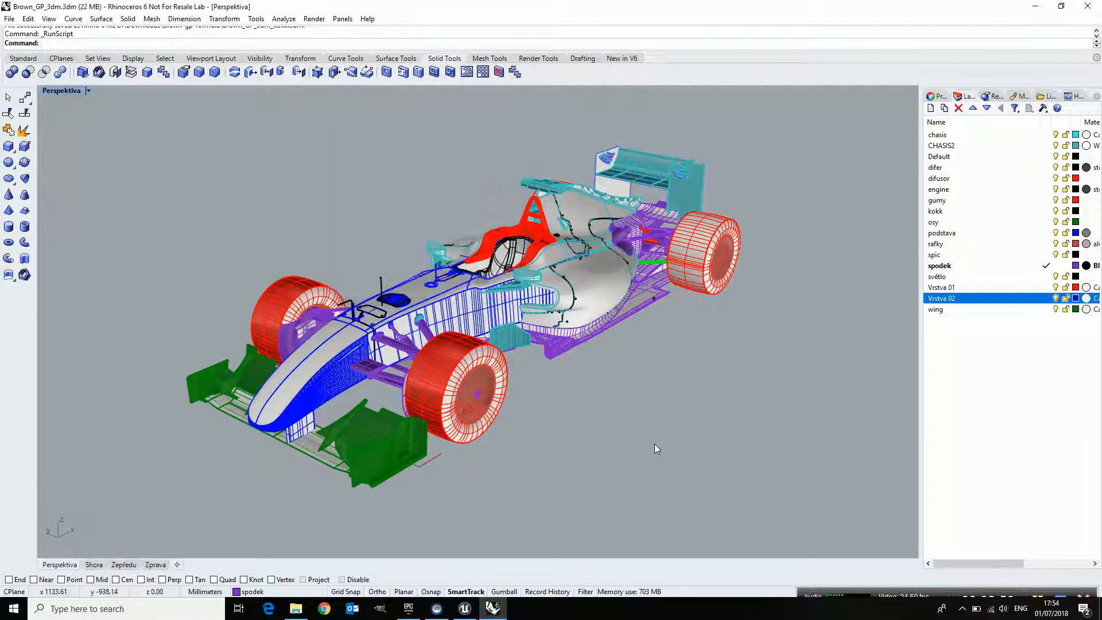